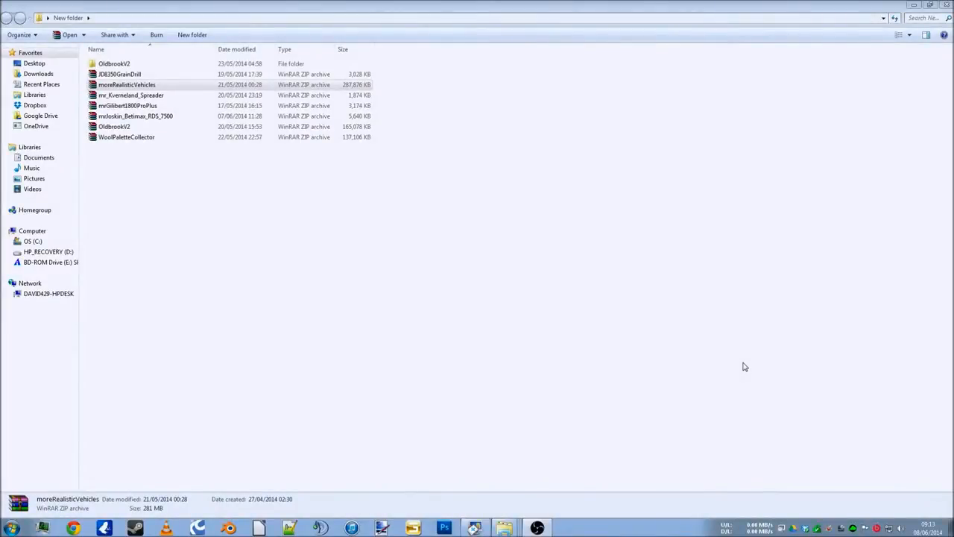
mouse_move(312, 246)
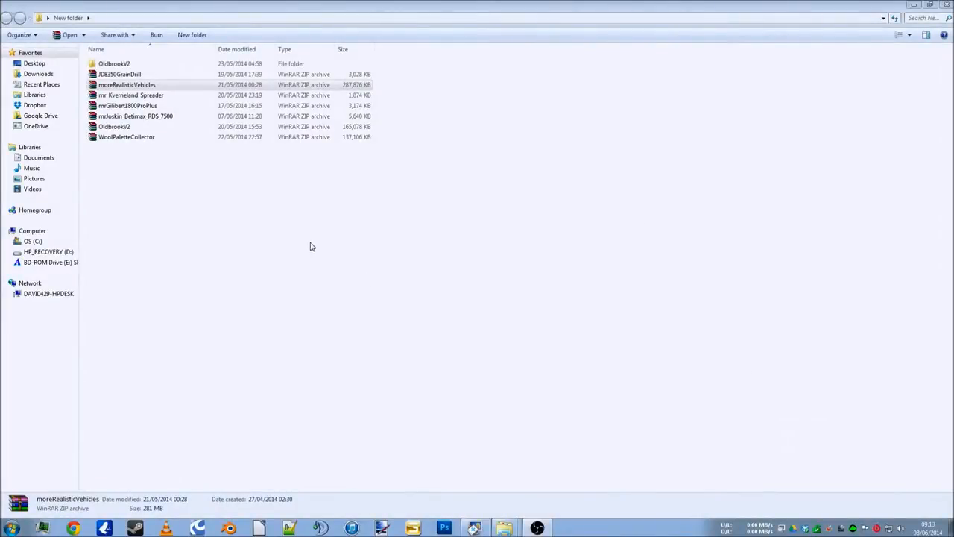
mouse_move(155, 118)
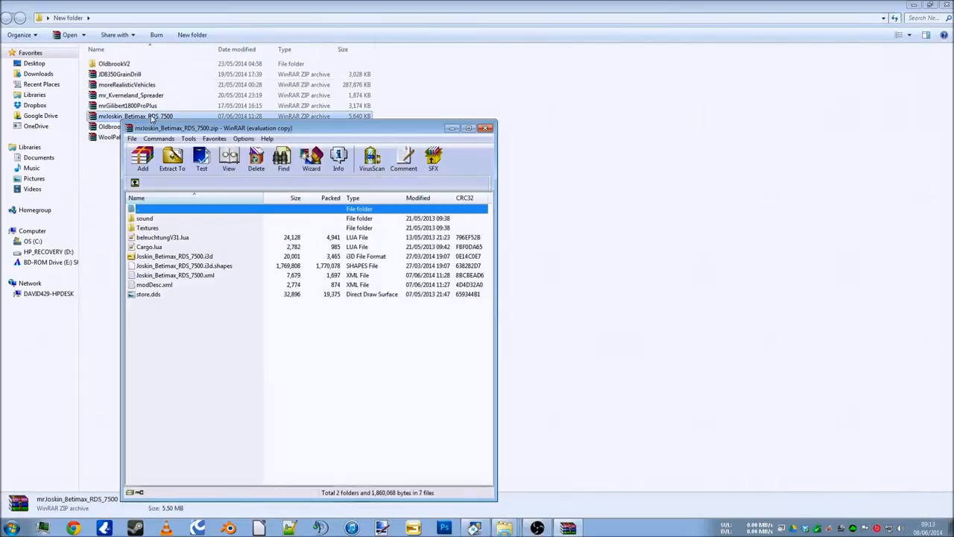
Step: Extract the mrJoskin_Betimax_RDS_7500.zip archive into its own folder beside the other mods
click(173, 159)
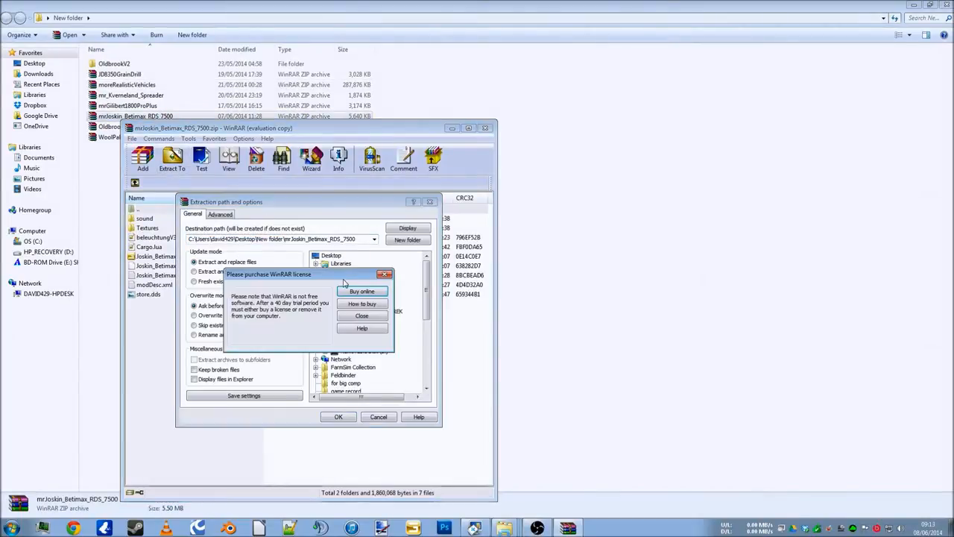
click(361, 315)
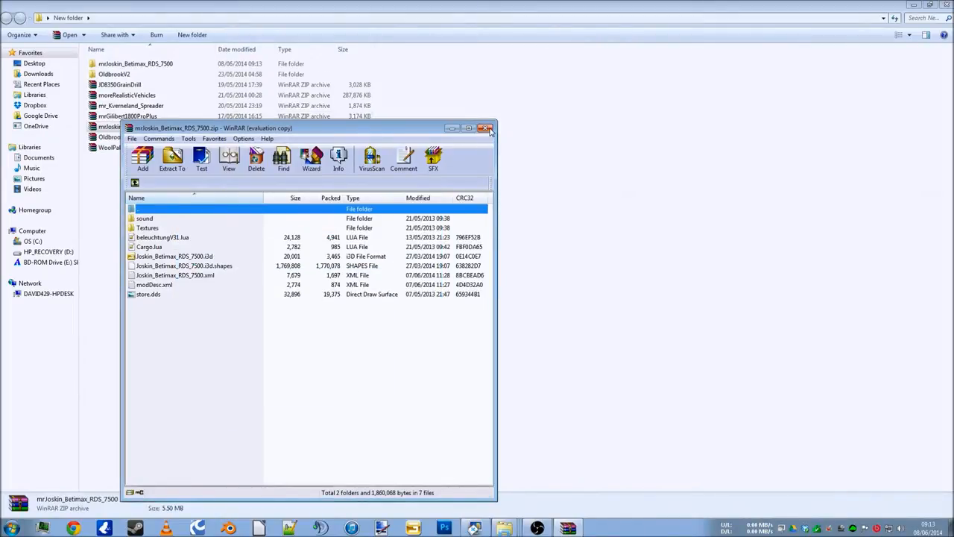
Step: Close WinRAR and load Joskin_Betimax_RDS_7500.xml from the extracted folder into Notepad++
click(485, 128)
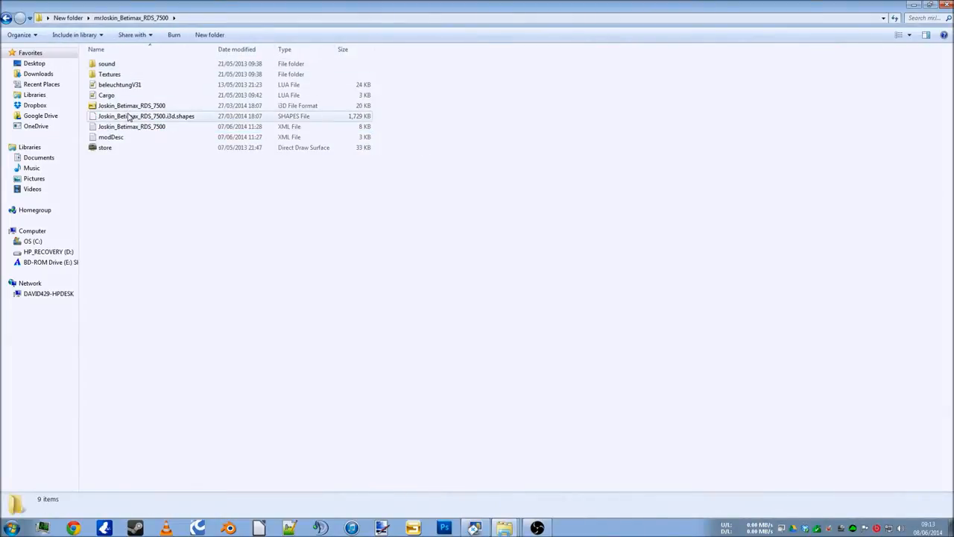
double_click(132, 126)
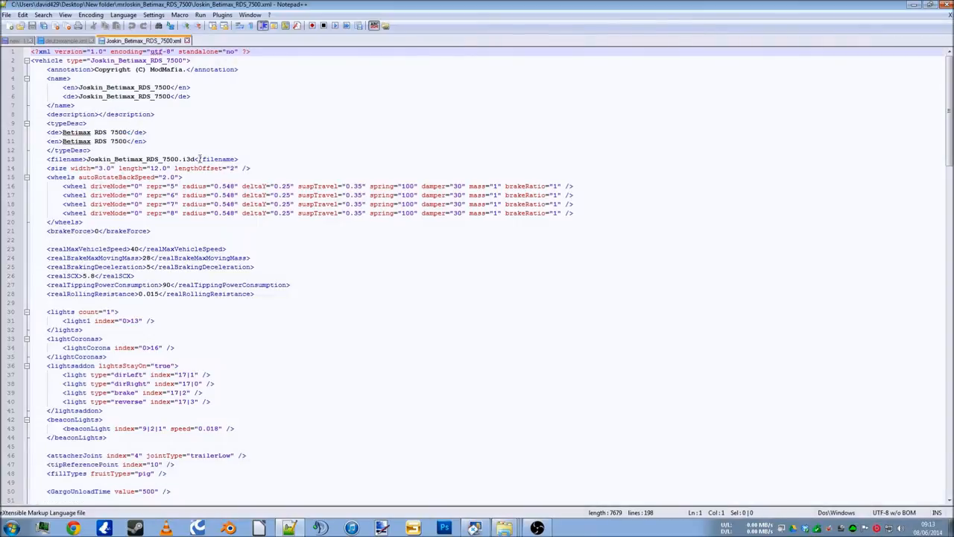
mouse_move(131, 205)
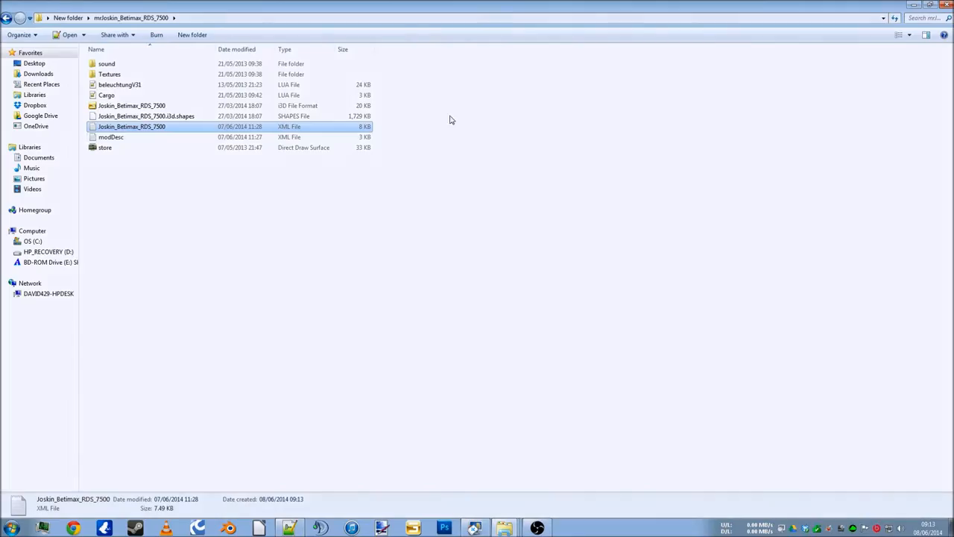
Step: Load the trailer's i3d model in GIANTS Editor and orbit to see its full length
click(132, 105)
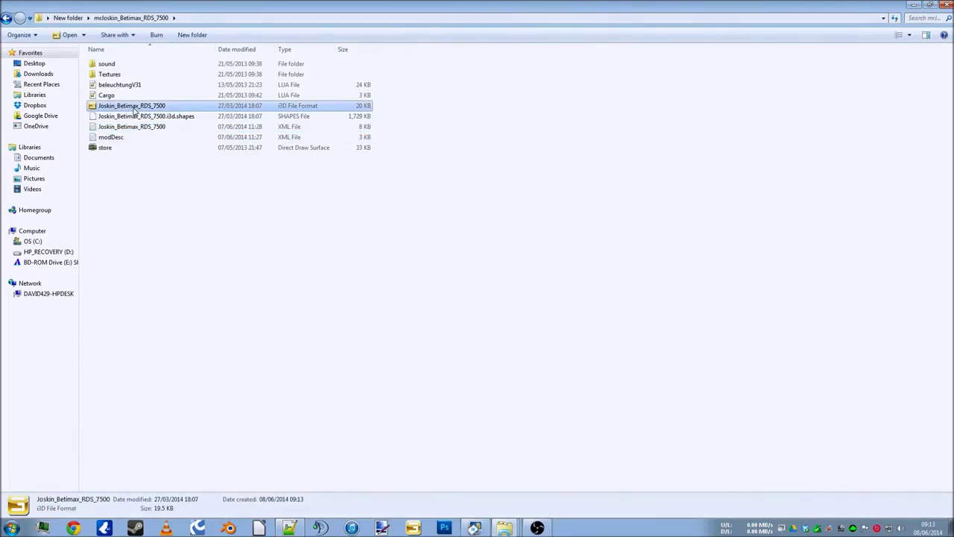
double_click(132, 105)
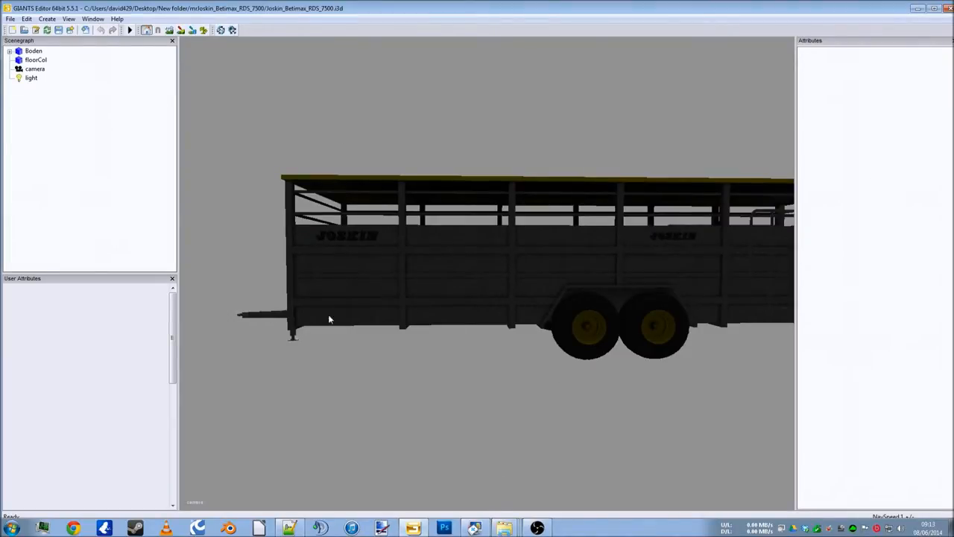
drag(330, 319, 539, 345)
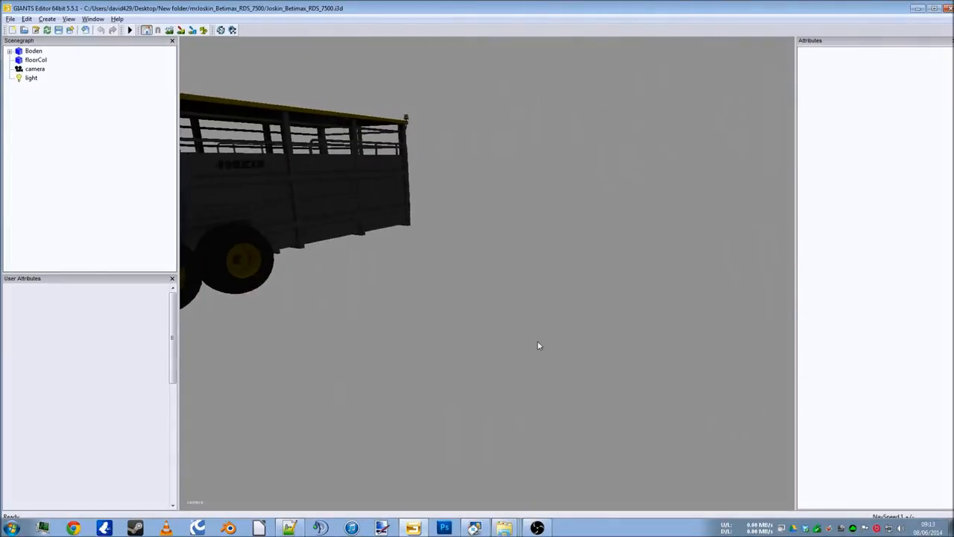
drag(539, 345, 474, 376)
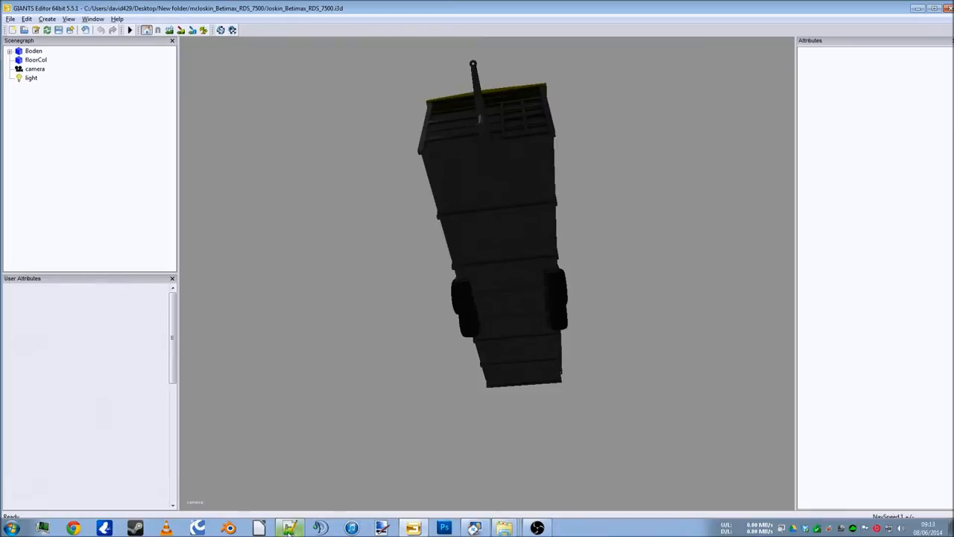
click(288, 528)
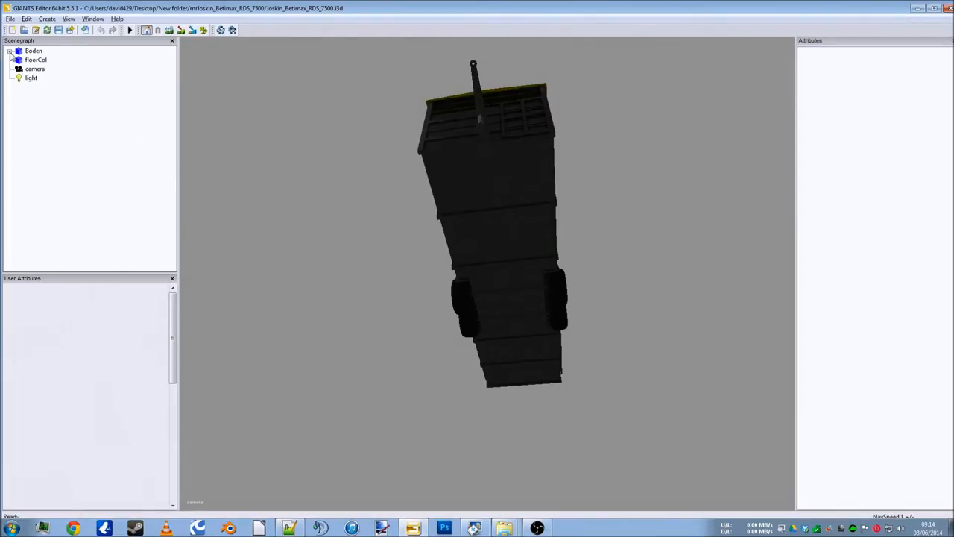
Step: Expand the Boden node and inspect the positions of its two leftWheel and two rightWheel nodes
click(12, 50)
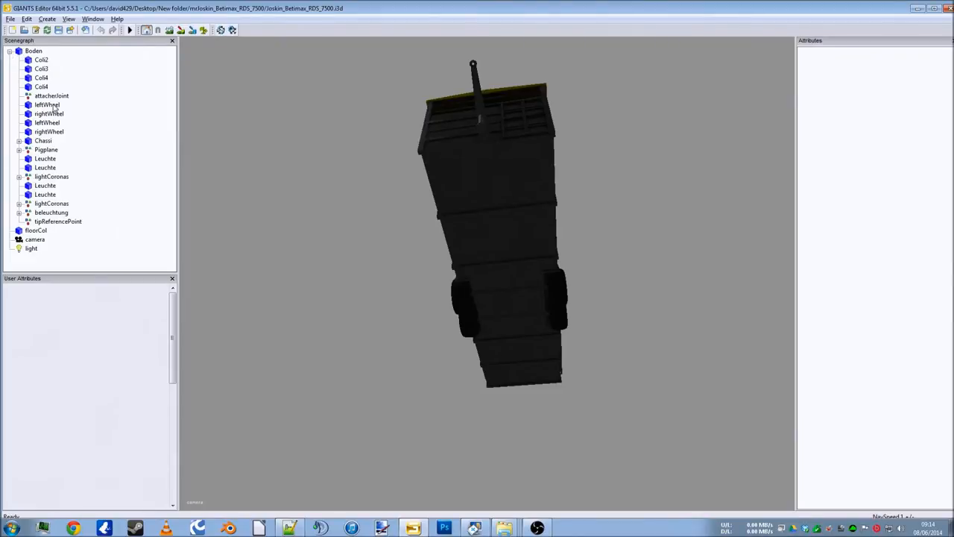
click(49, 113)
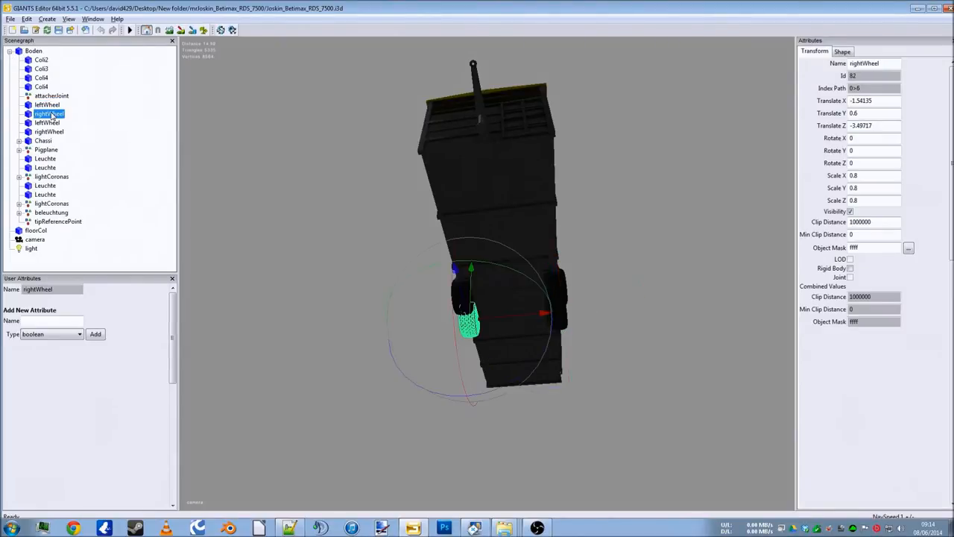
click(49, 123)
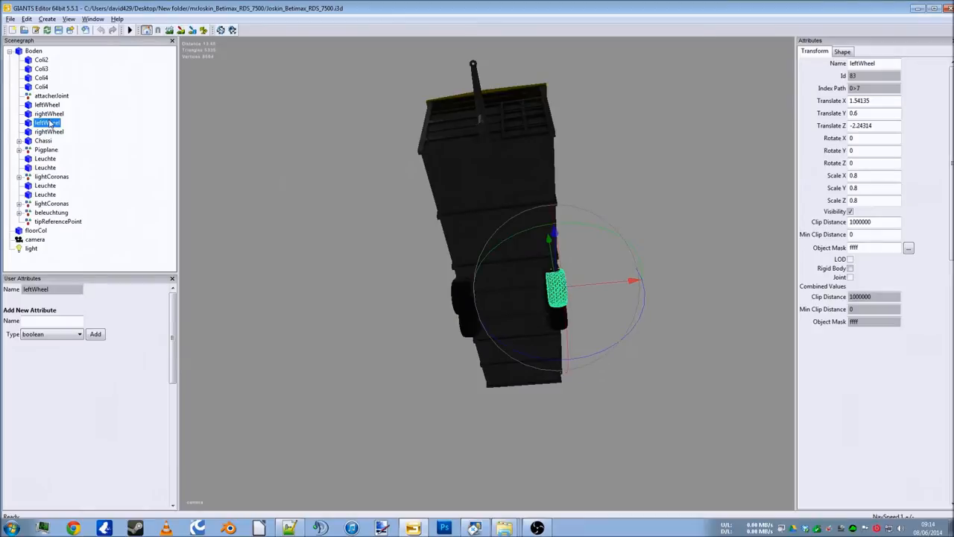
click(48, 131)
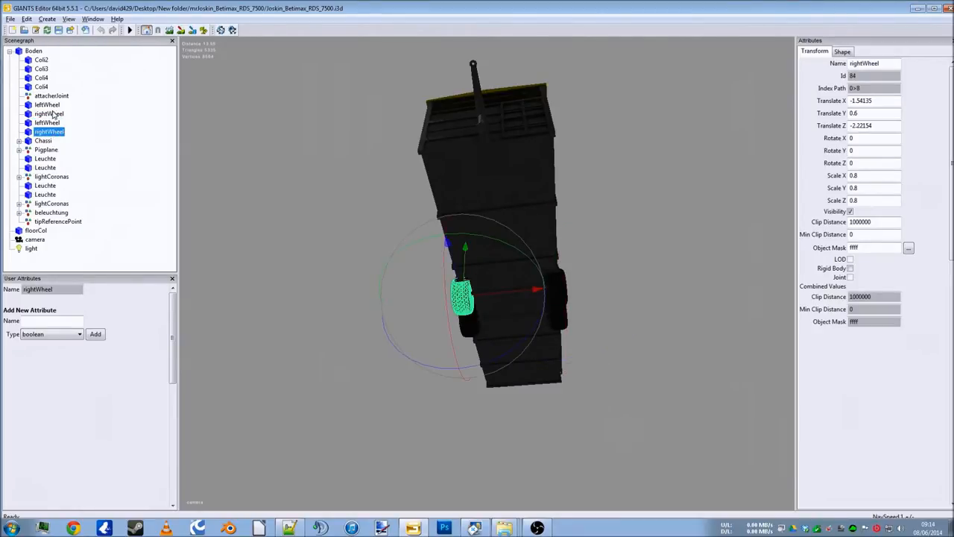
click(47, 104)
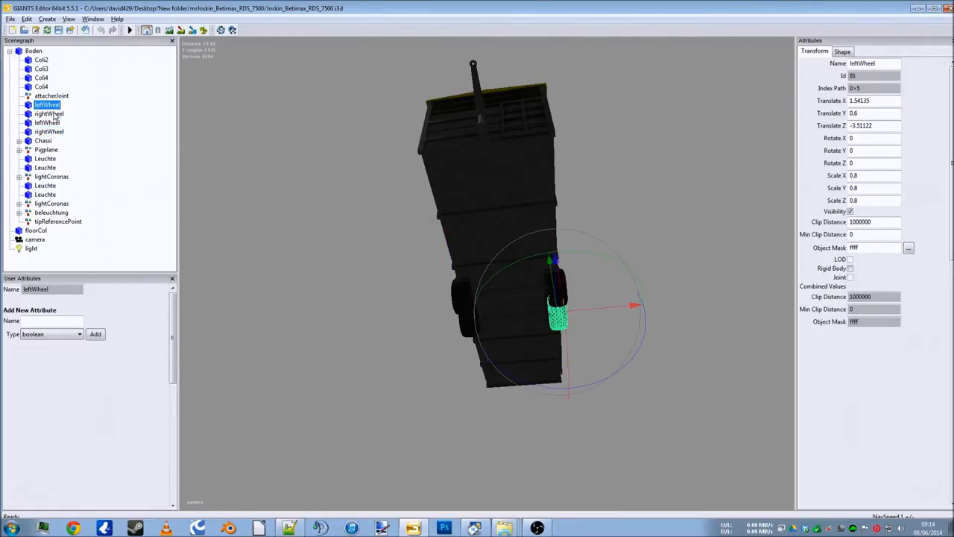
click(49, 113)
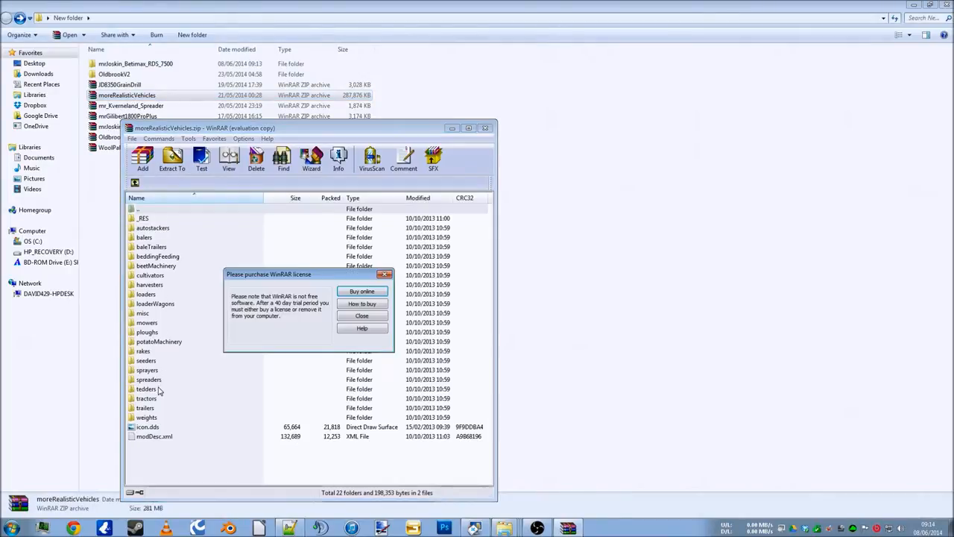
Step: Browse the moreRealisticVehicles archive in WinRAR and pick krampeBBS900.xml
click(362, 316)
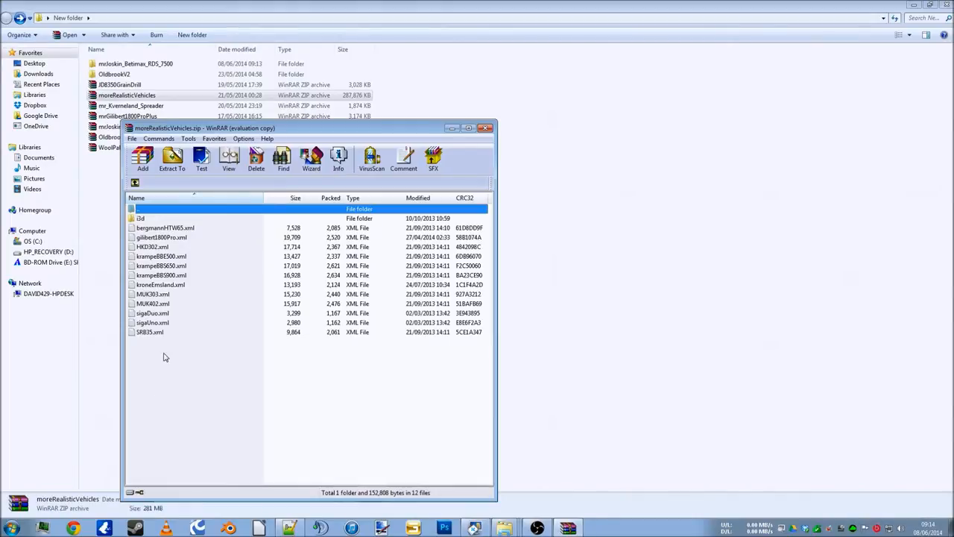
click(161, 275)
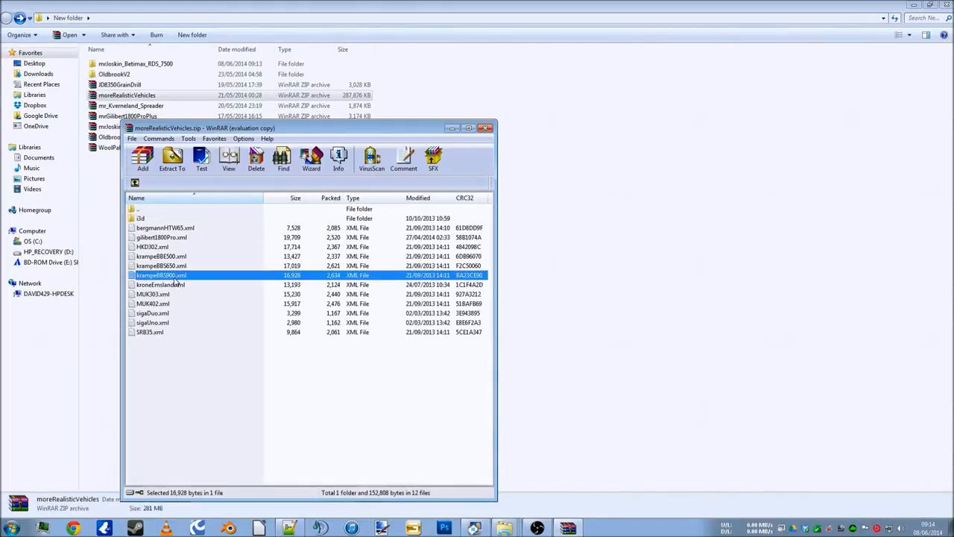
Step: Copy the rear wheels' steeringAxle attributes from krampeBBS900.xml for reuse in the Joskin XML
double_click(160, 275)
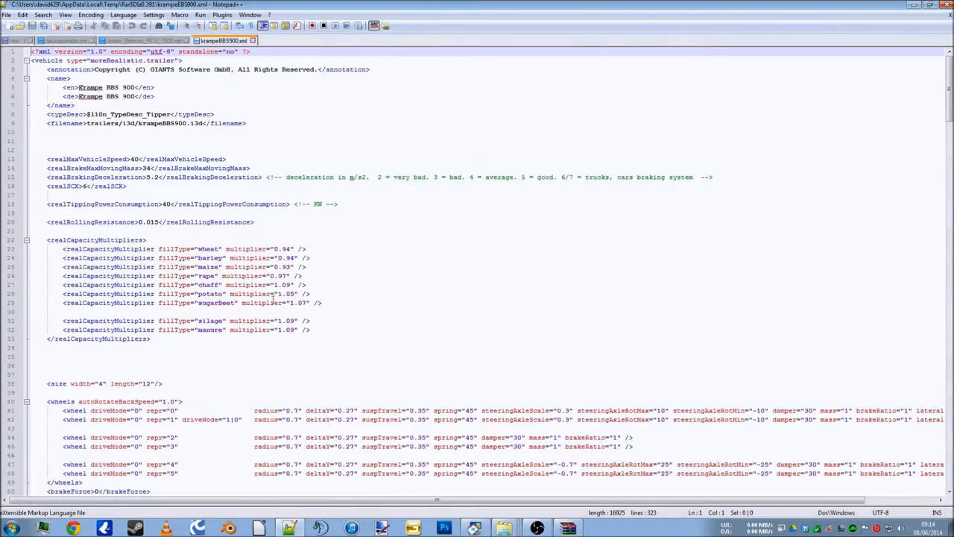
scroll(down, 3)
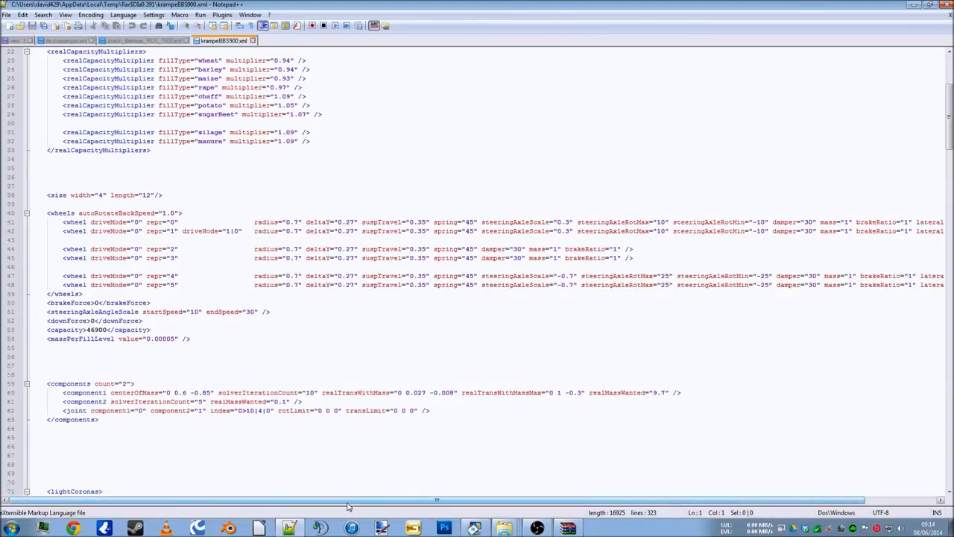
scroll(right, 3)
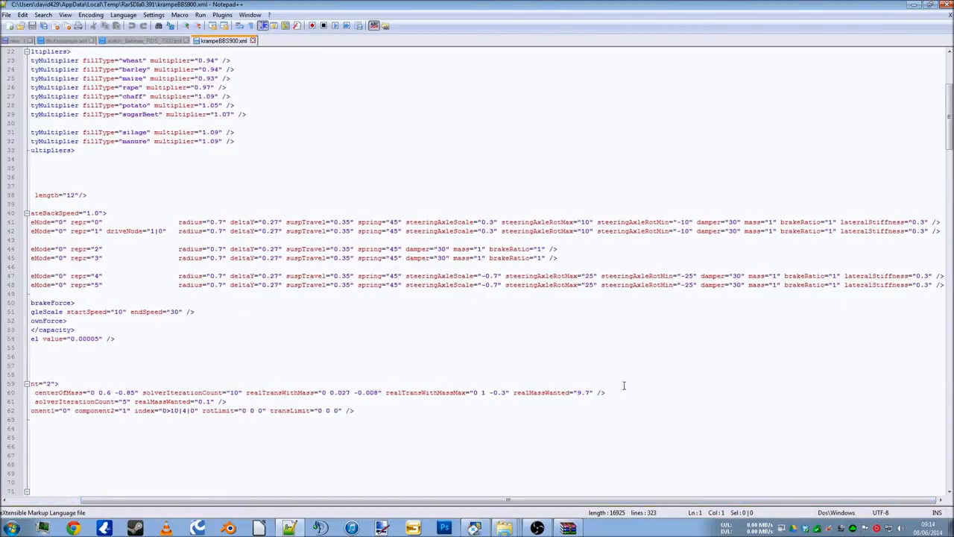
mouse_move(640, 236)
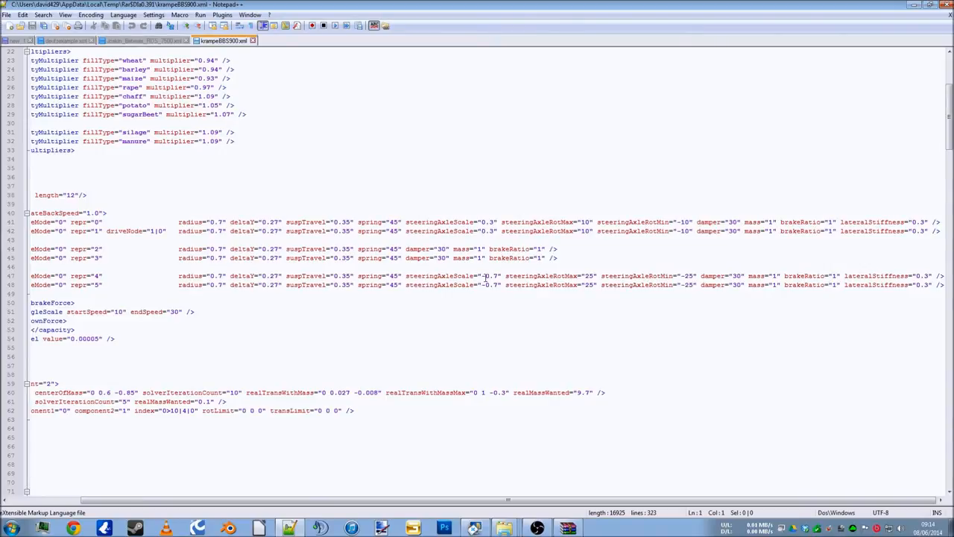
mouse_move(479, 222)
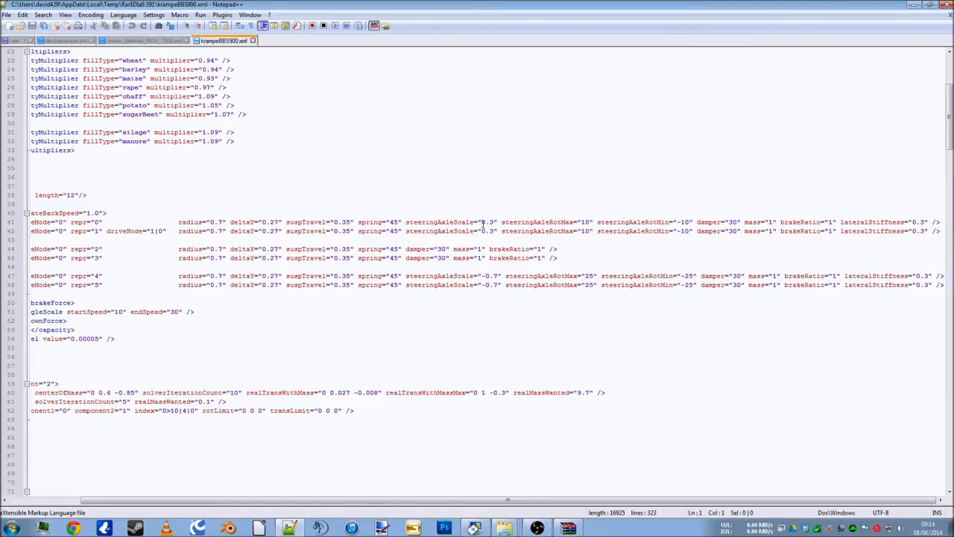
mouse_move(469, 277)
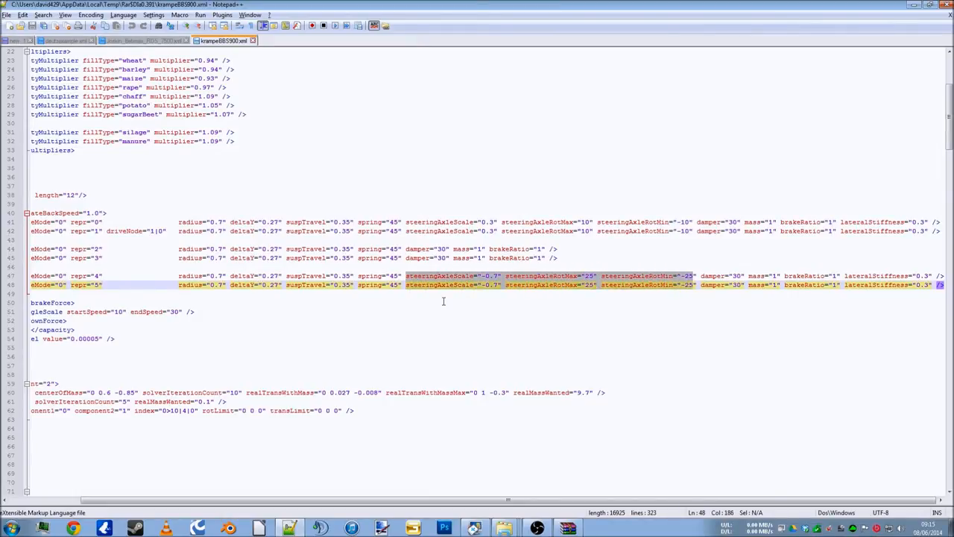
key(Right)
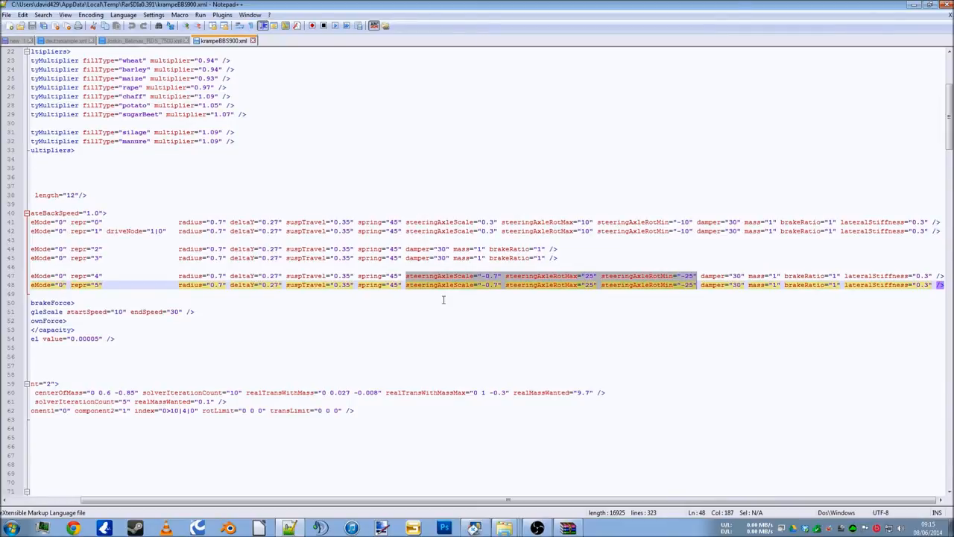
mouse_move(376, 173)
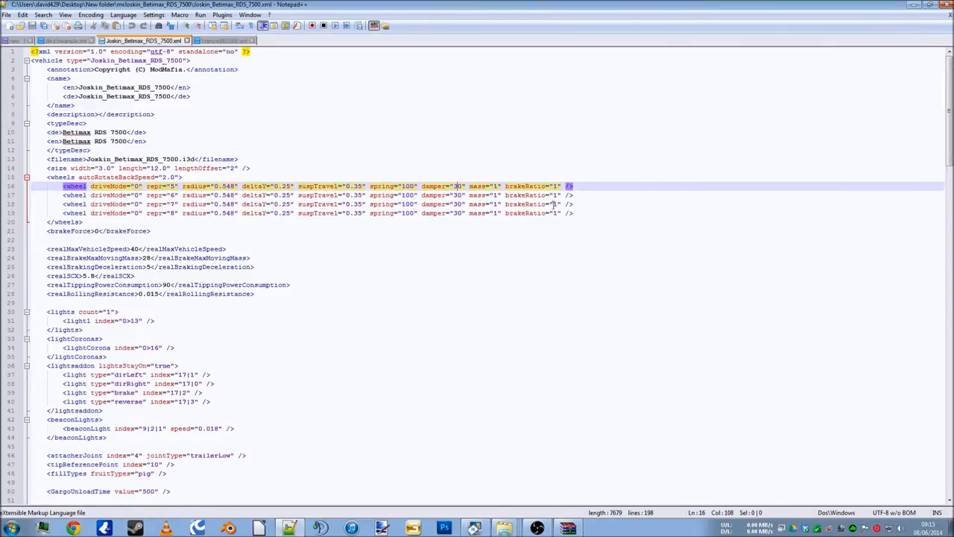
Step: Paste steeringAxleScale -0.7, RotMax 25, RotMin -25 after spring="100" on the first two Joskin wheels
click(224, 40)
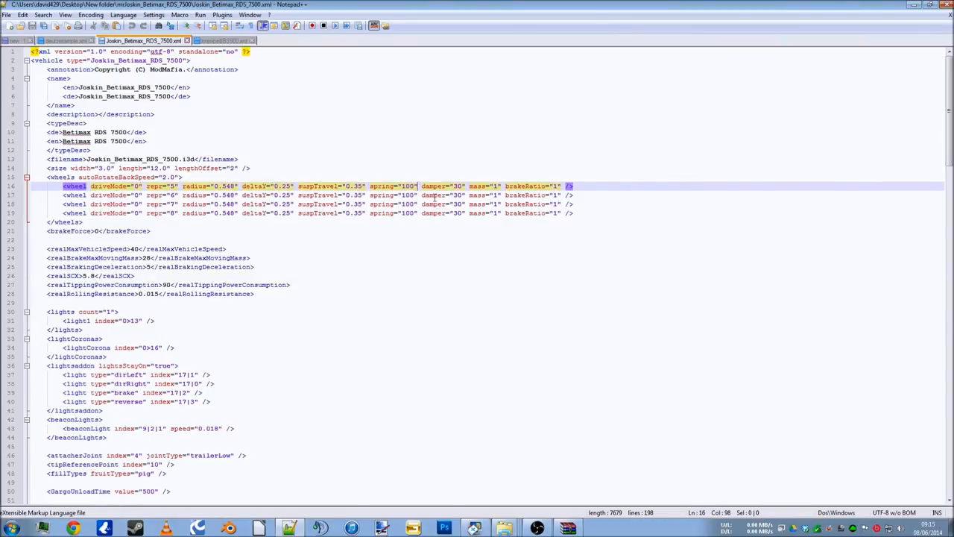
mouse_move(451, 206)
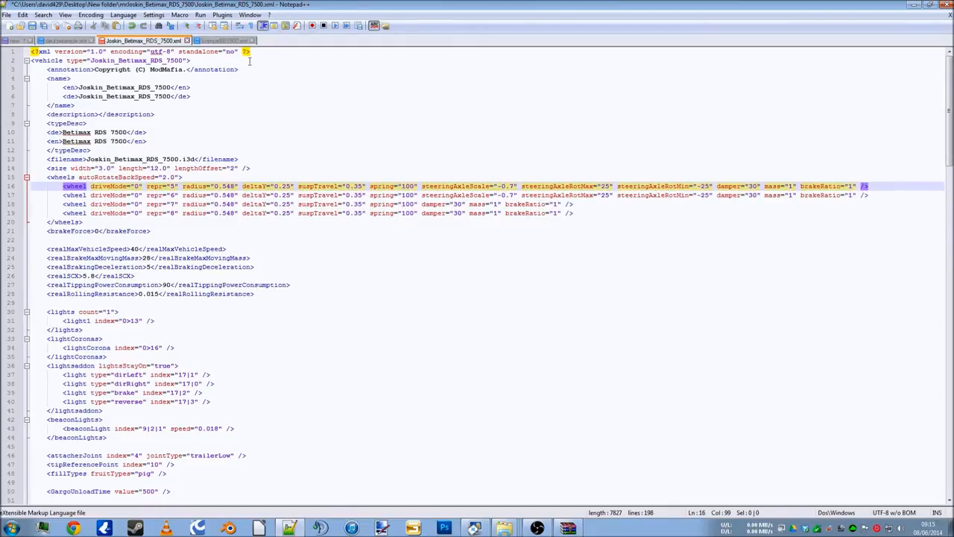
click(223, 41)
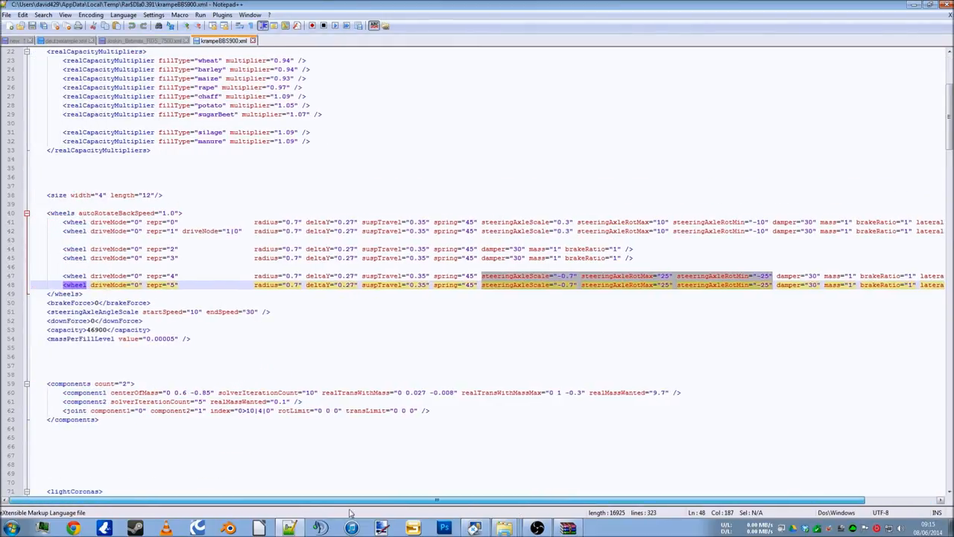
Step: Copy the steeringAxleAngleScale line (startSpeed 10, endSpeed 30) below <brakeForce> in the Joskin XML
click(153, 303)
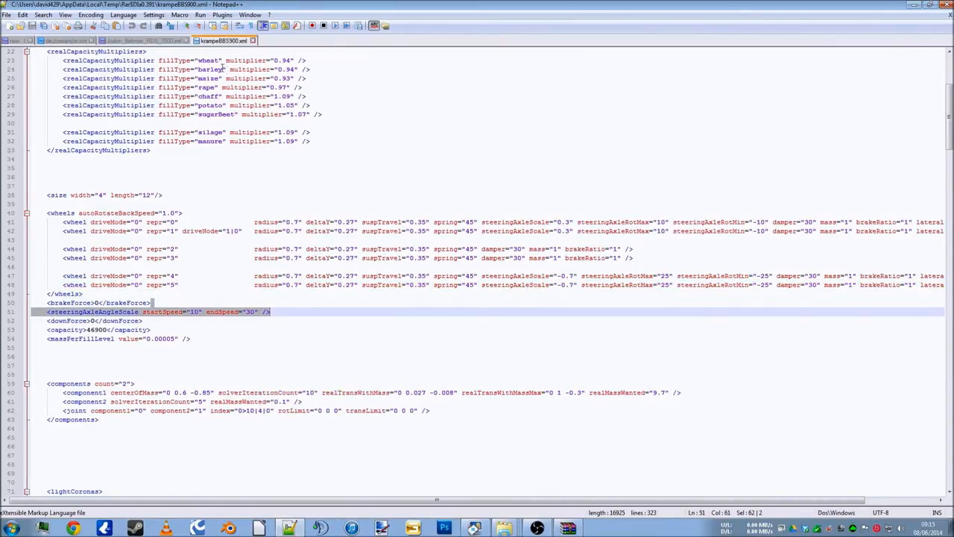
click(142, 40)
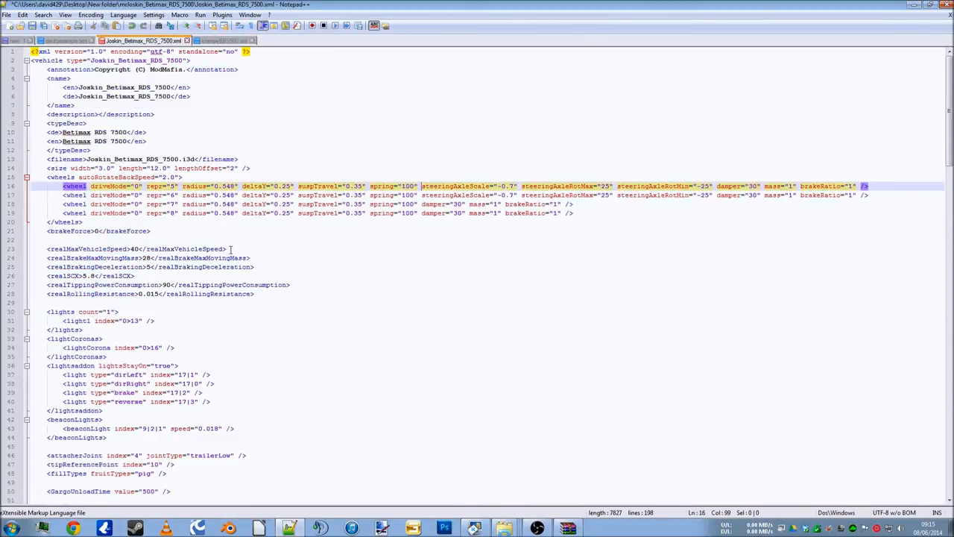
click(201, 240)
text(<steeringAxleAngleScale startSpeed="10" endSpeed="30" />)
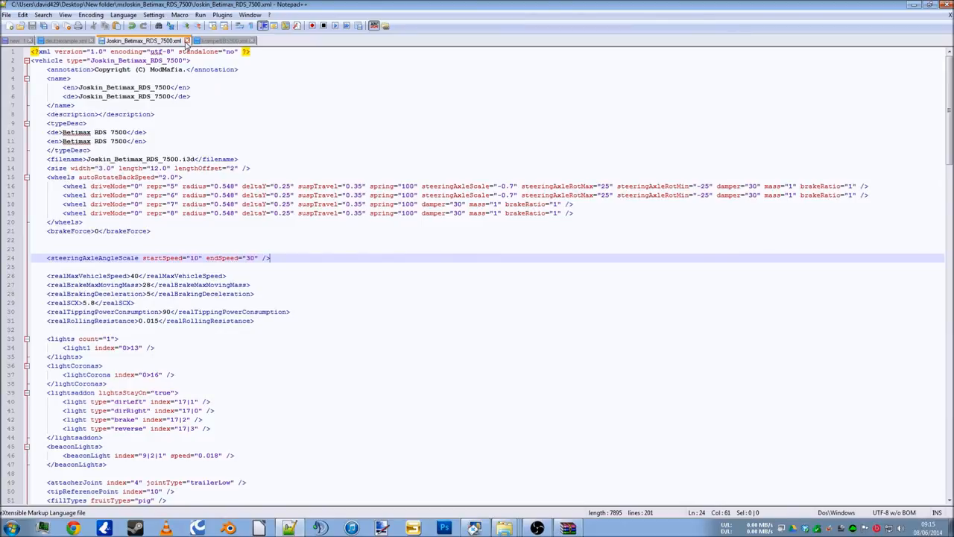
Step: Close the saved Joskin XML and the archive, then return to the mrJoskin_Betimax_RDS_7500 folder
click(127, 41)
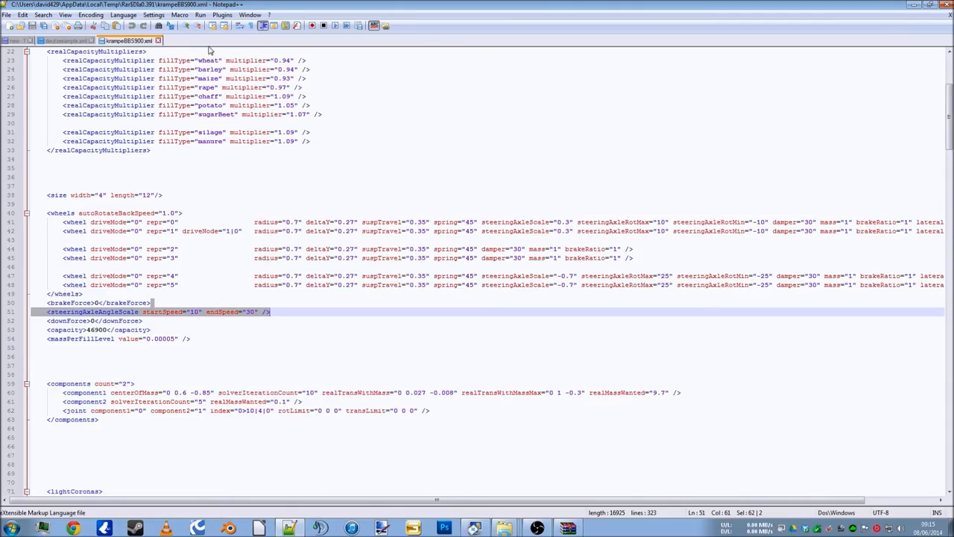
mouse_move(920, 73)
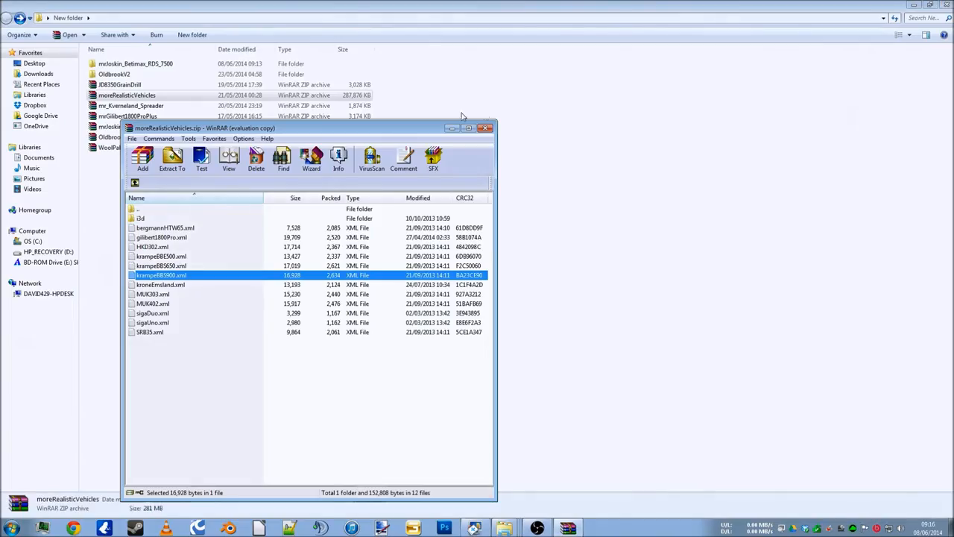
click(485, 128)
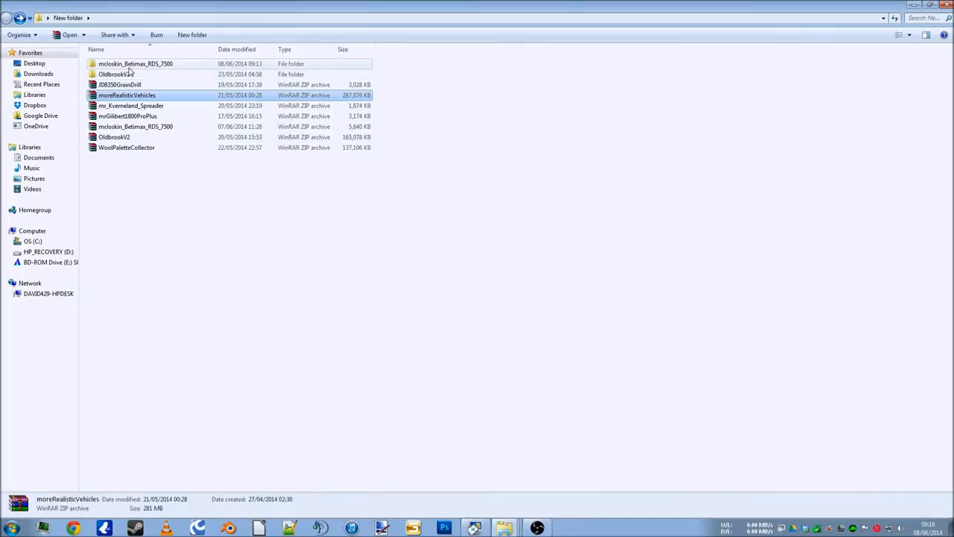
click(19, 34)
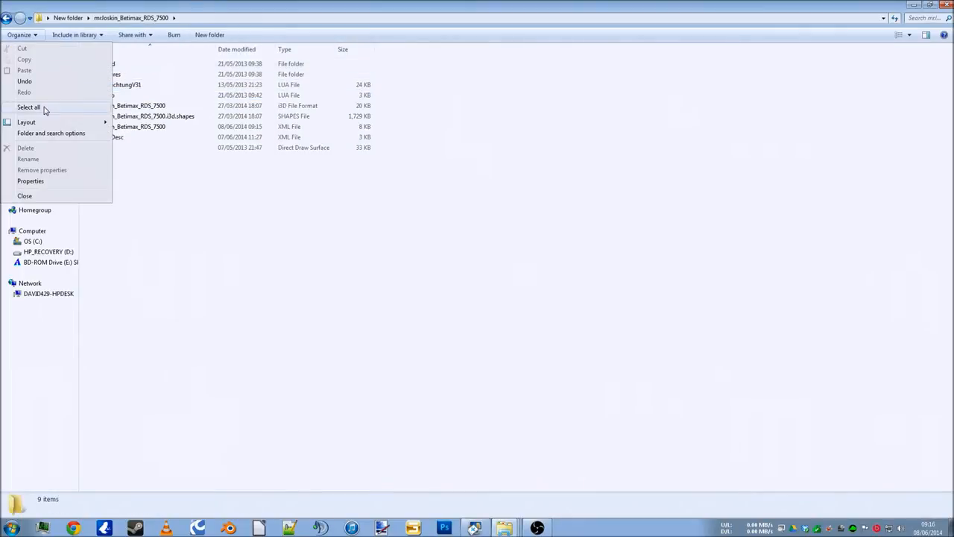